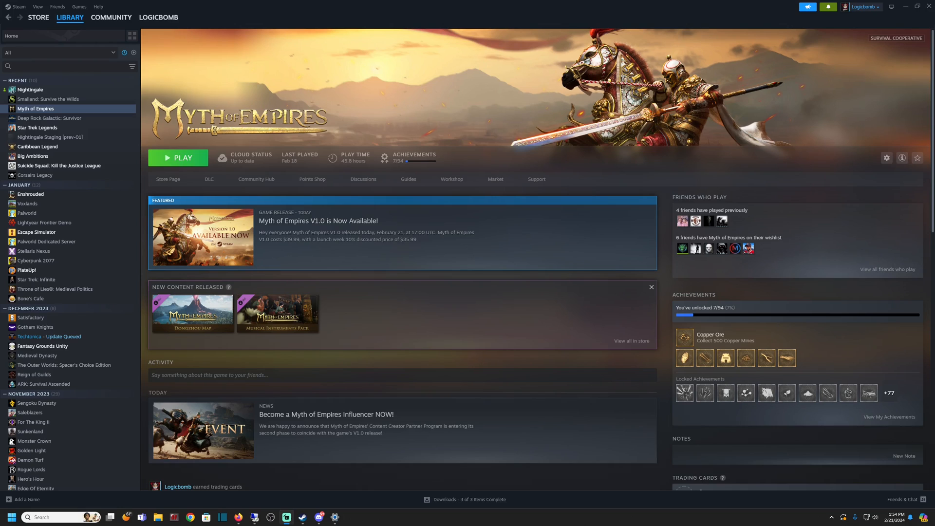
mouse_move(64, 97)
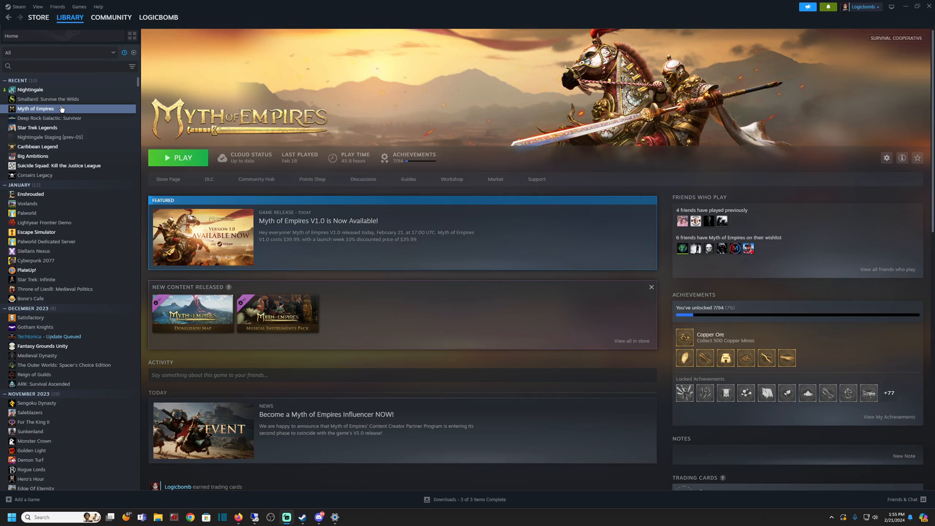
Step: Launch Myth of Empires from the Steam library
click(178, 158)
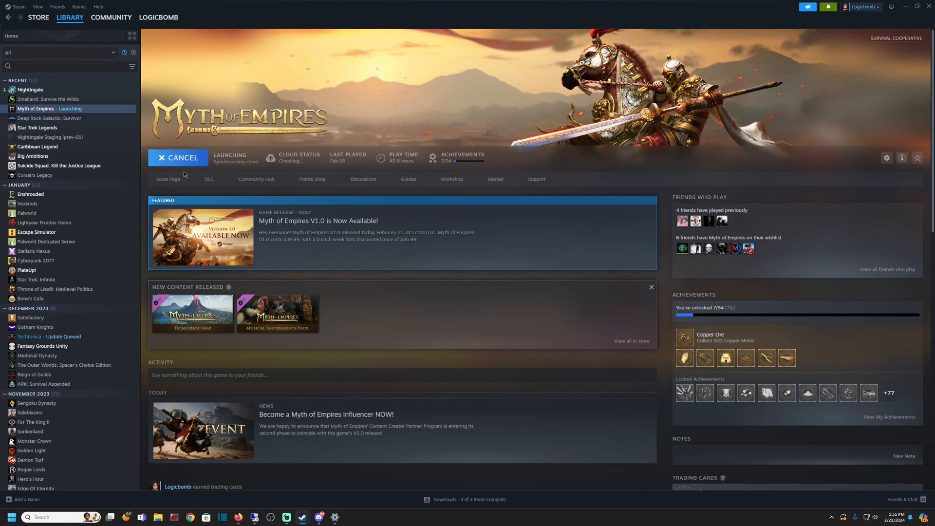
mouse_move(435, 329)
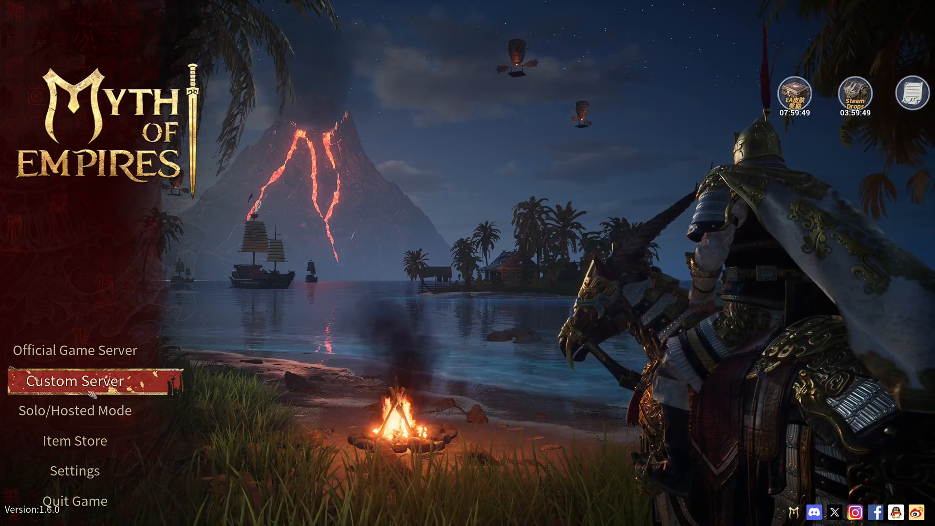
Step: From Custom Server choose Create Server, landing on PrivateServerTool's Basic Settings with map Eastern Mainland
click(75, 381)
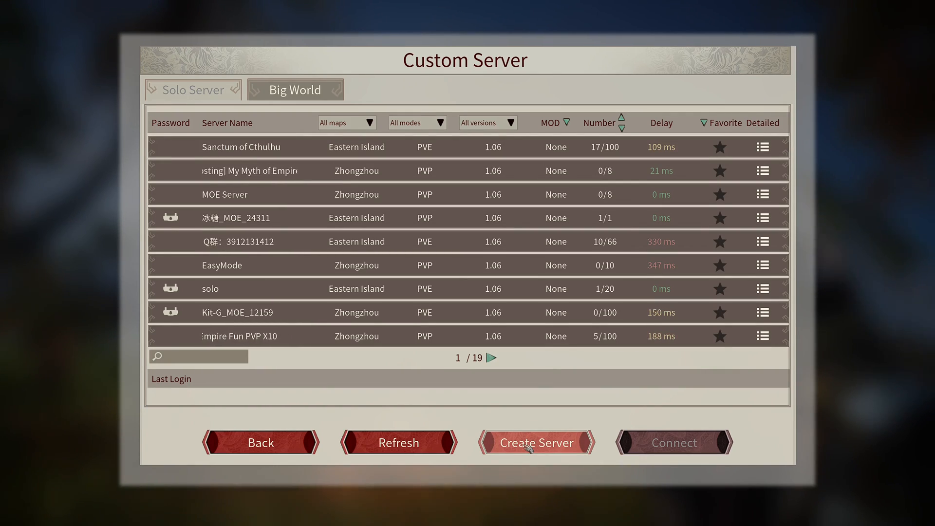
click(535, 442)
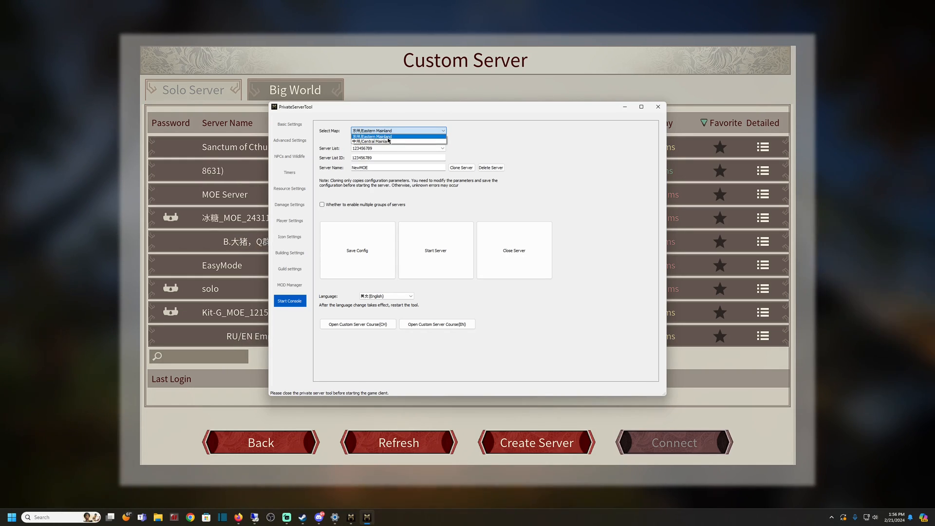
click(290, 124)
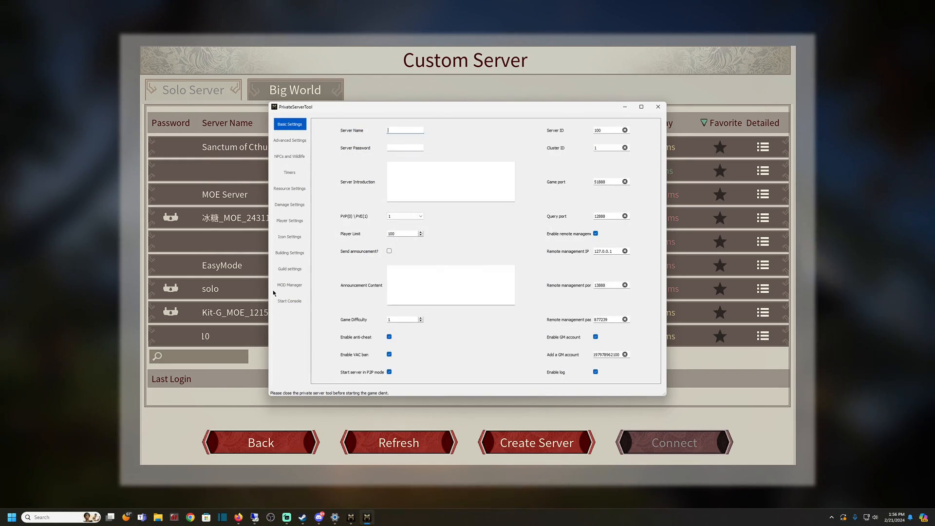
click(289, 300)
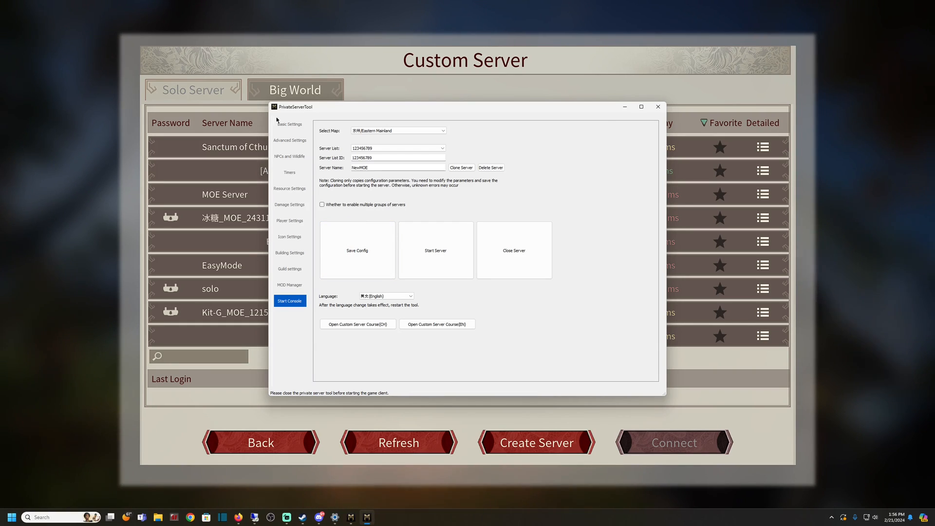
click(290, 124)
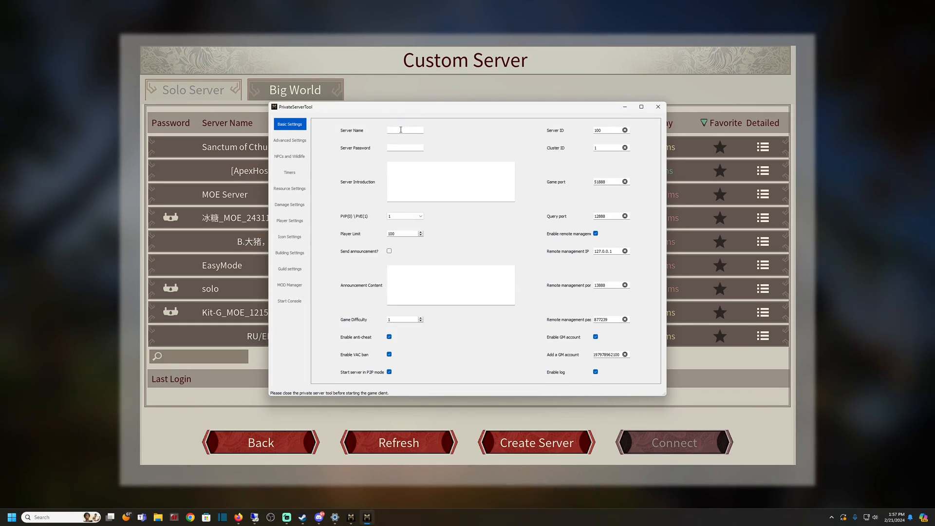
Step: Name the server MMG, set introduction 'Hello World' and PvP/PvE mode 1
text(MMG)
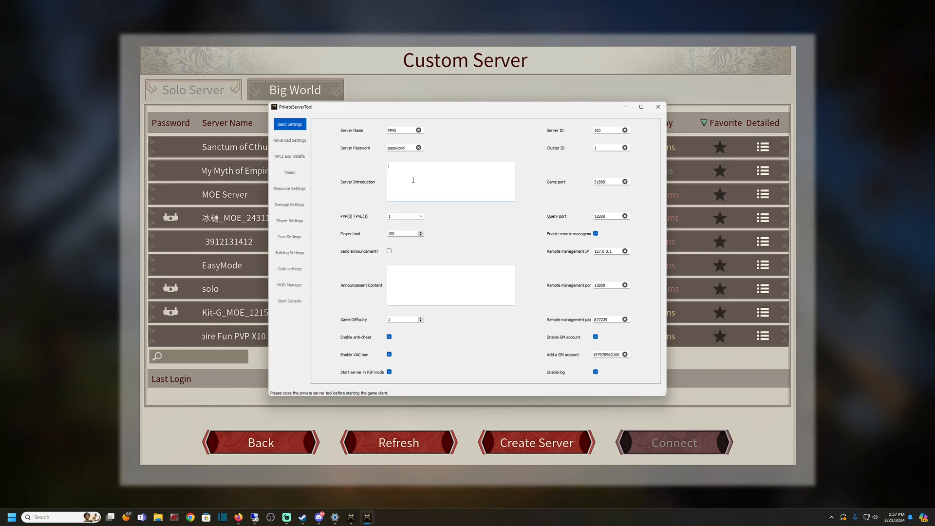
text(Hello World!)
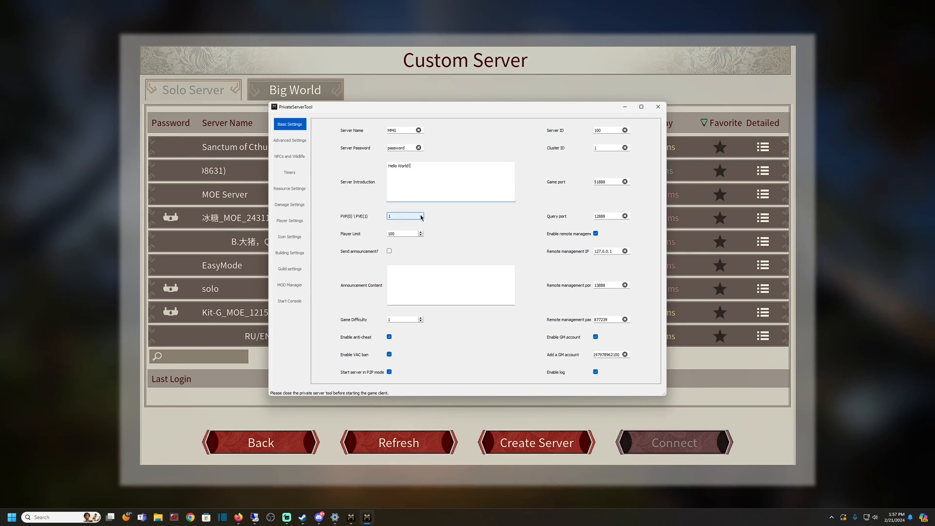
click(418, 216)
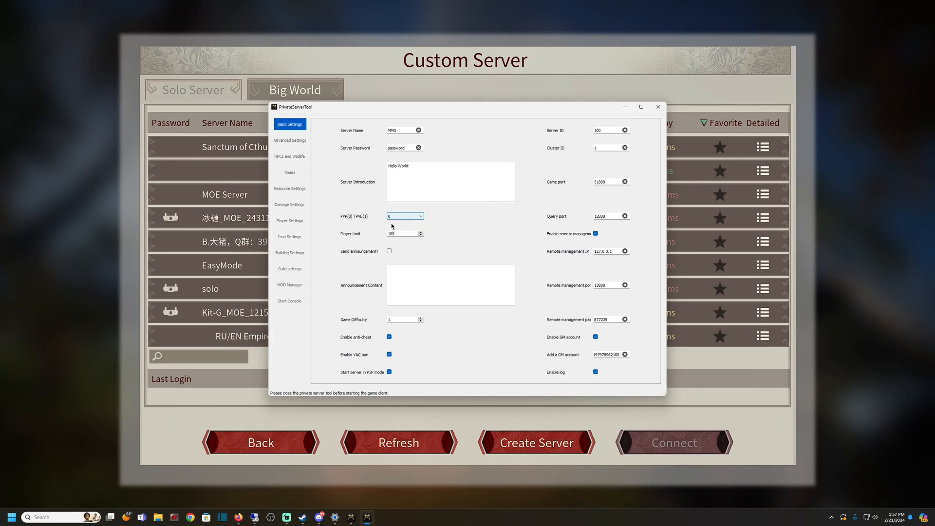
click(419, 216)
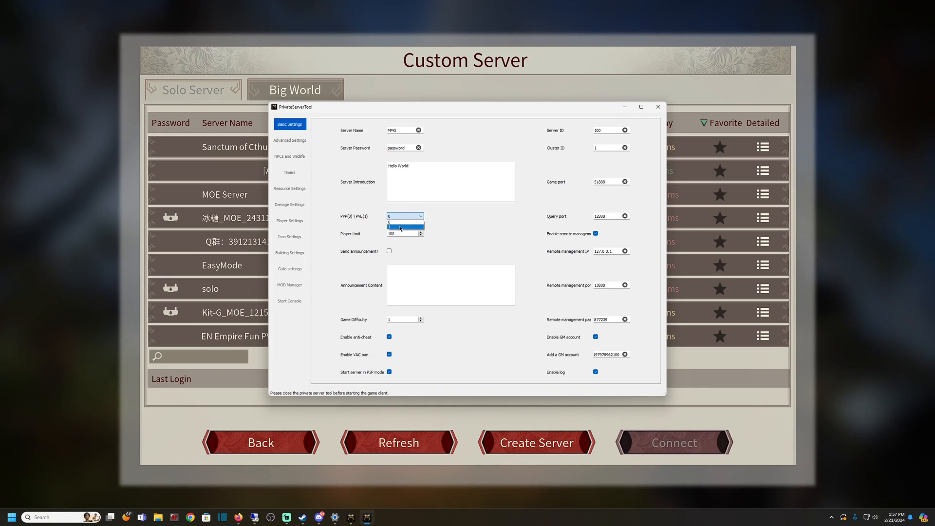
click(401, 227)
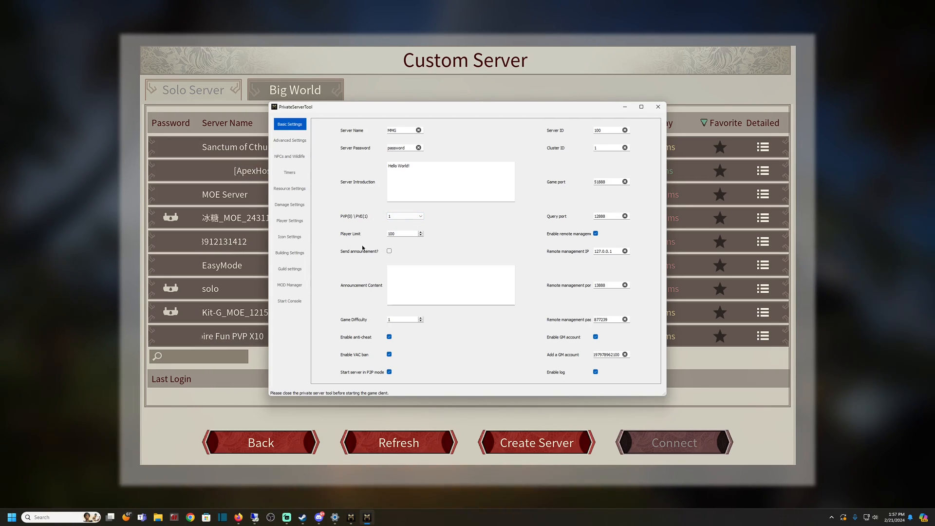
Step: Enable sending an announcement with the text 'Hello Player'
click(389, 251)
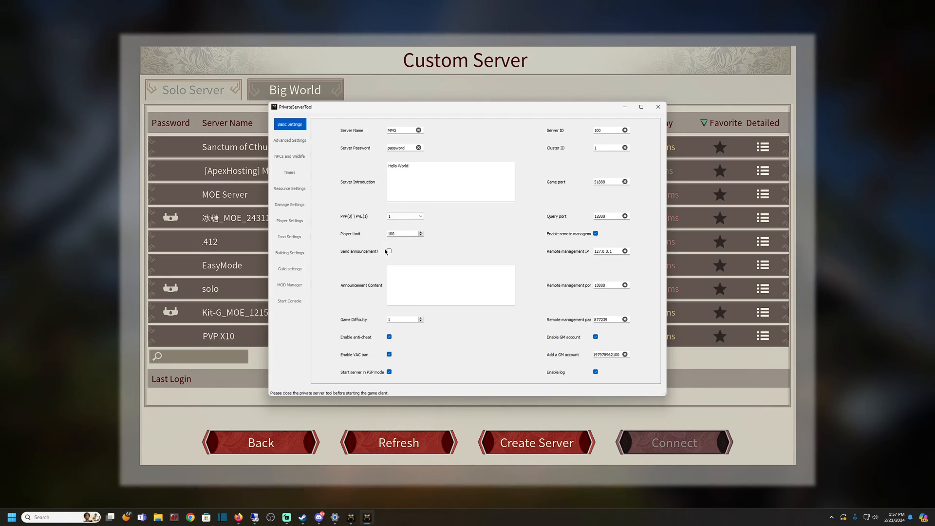
click(388, 251)
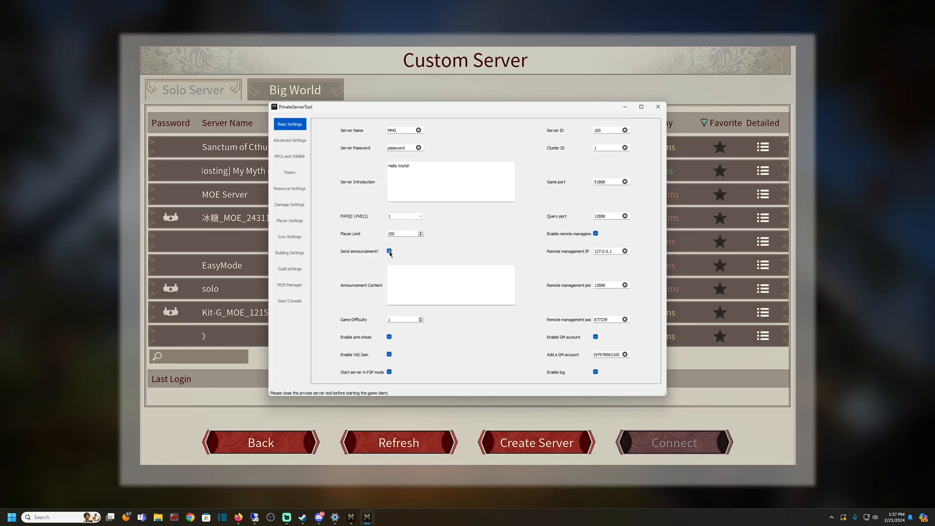
text(Hello Player)
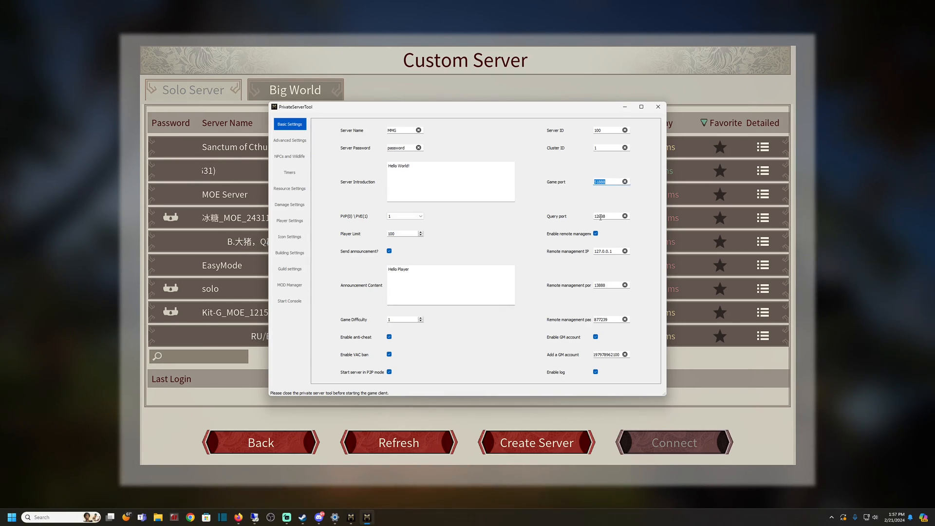
click(606, 215)
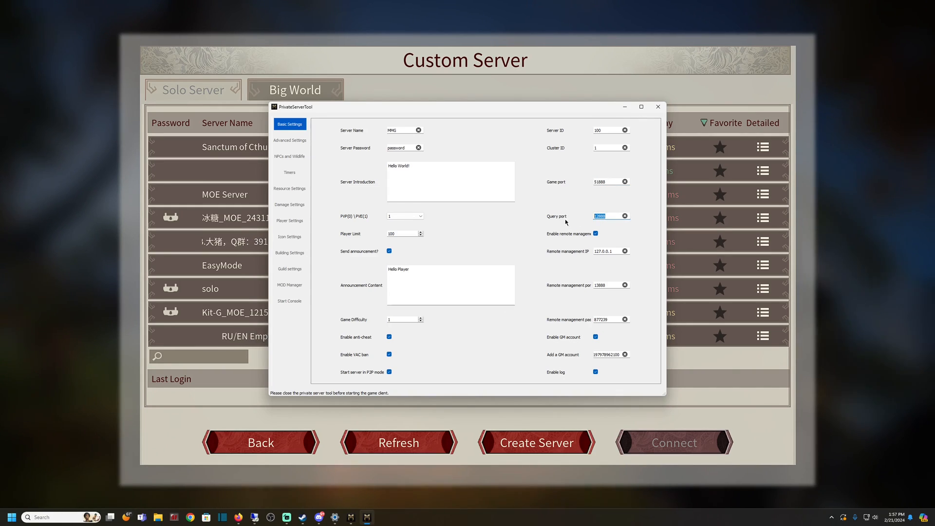
mouse_move(569, 223)
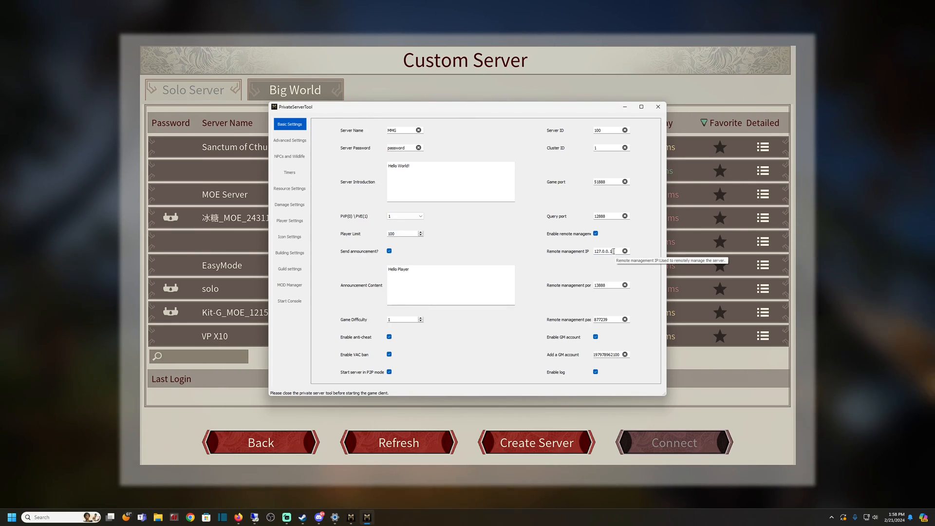
mouse_move(612, 243)
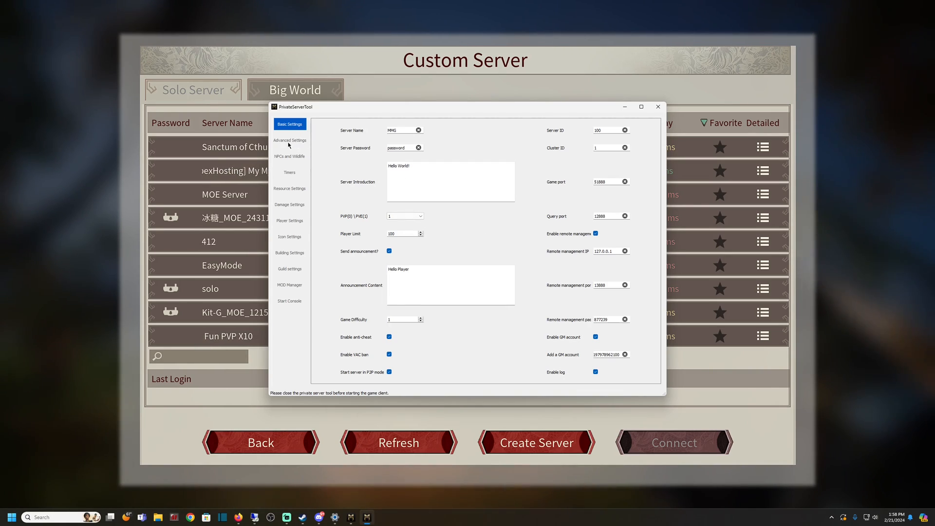
Step: Browse the advanced, timer, player, guild and mod manager pages, ending on the Start Console page
click(289, 140)
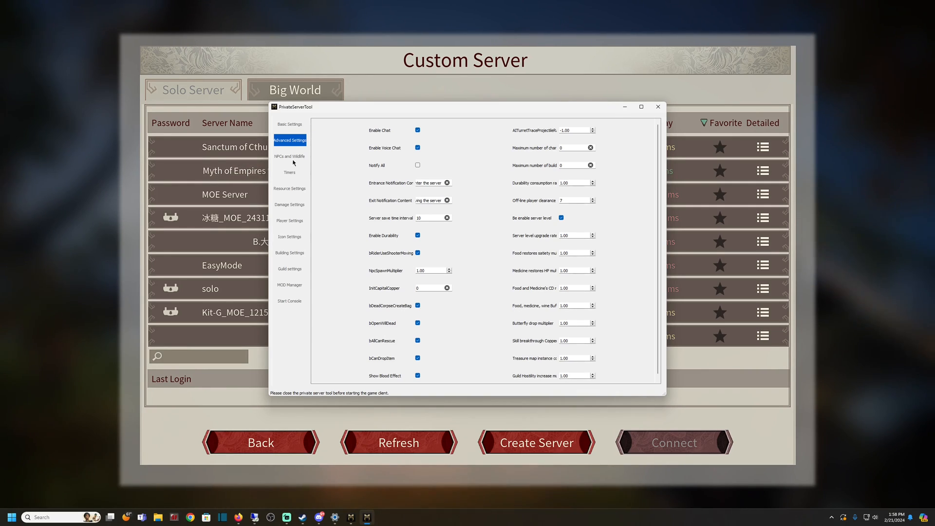
click(289, 171)
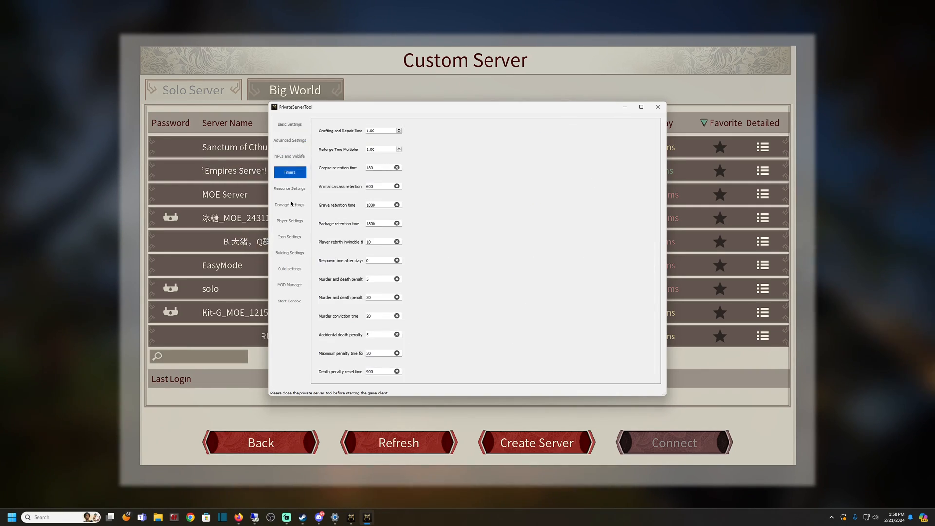
click(289, 220)
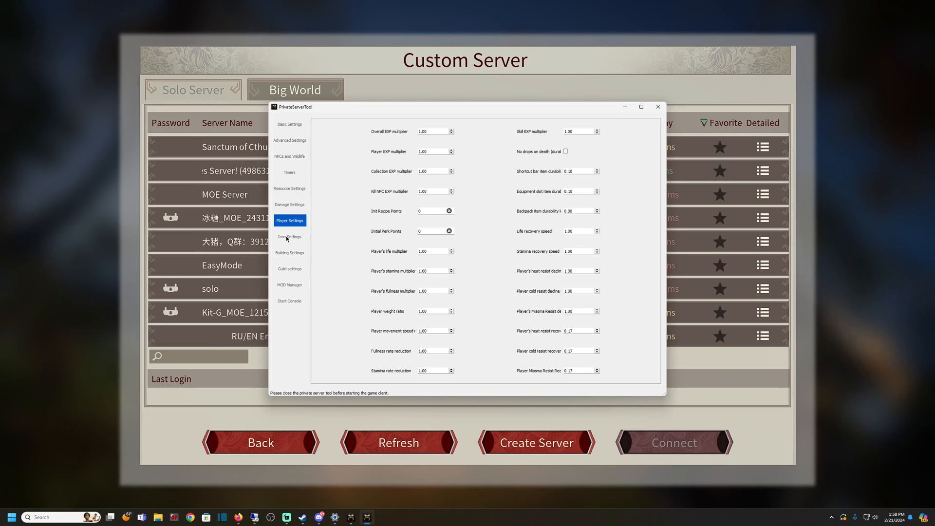
click(289, 268)
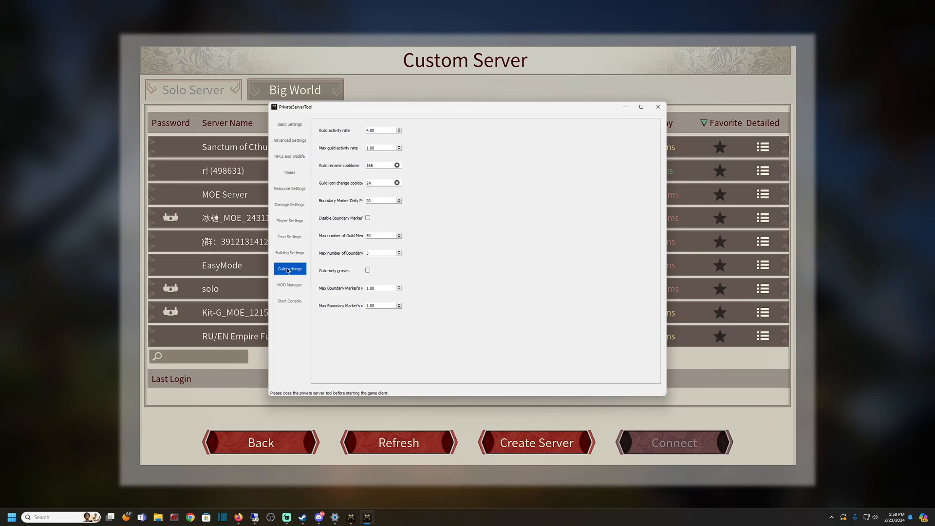
click(289, 284)
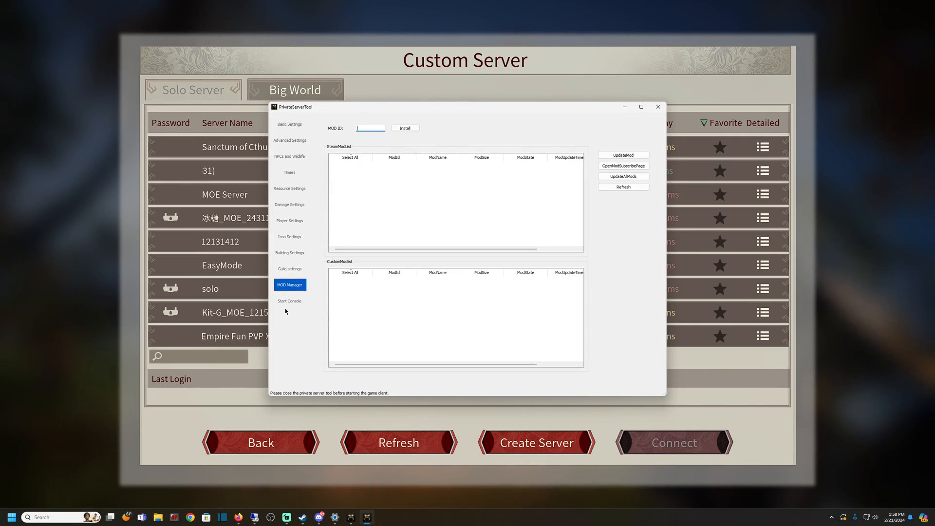
click(289, 301)
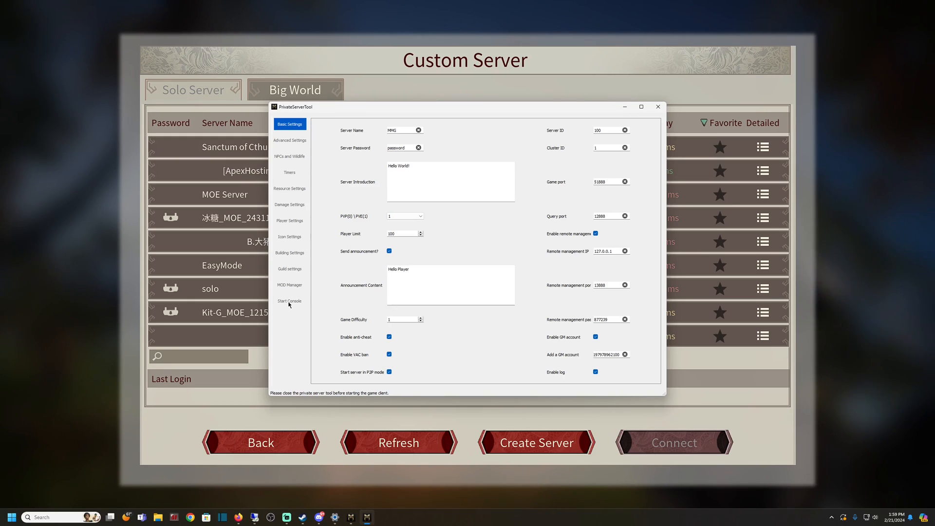
click(289, 301)
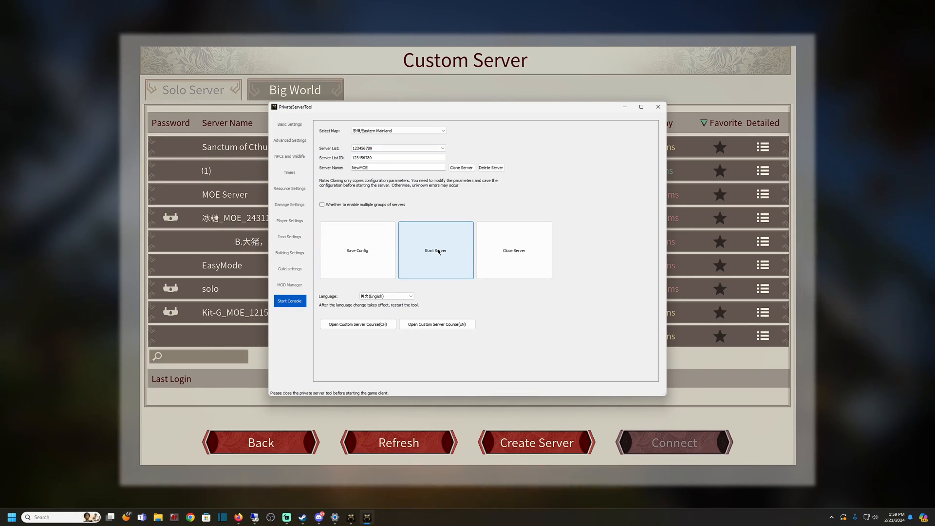
Step: Start the server and acknowledge the tip to run StartPrivateServer.bat instead
click(435, 250)
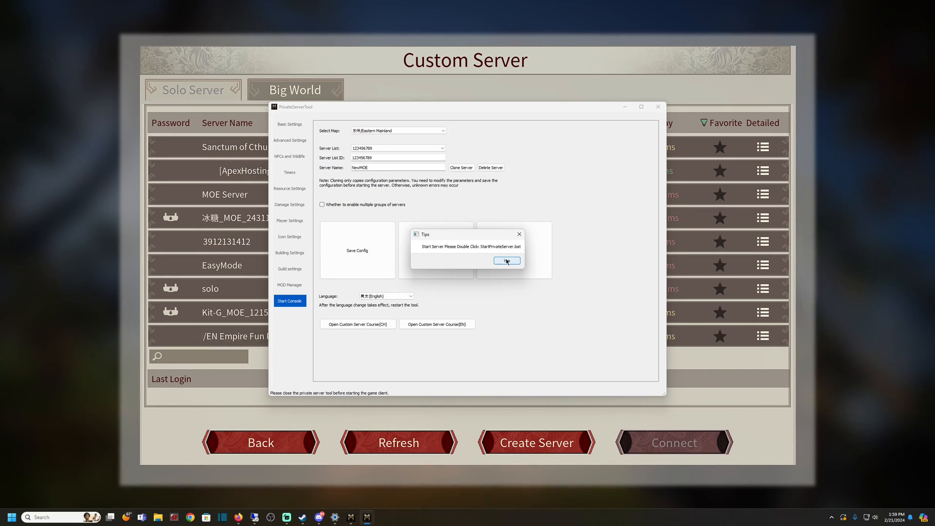
click(507, 261)
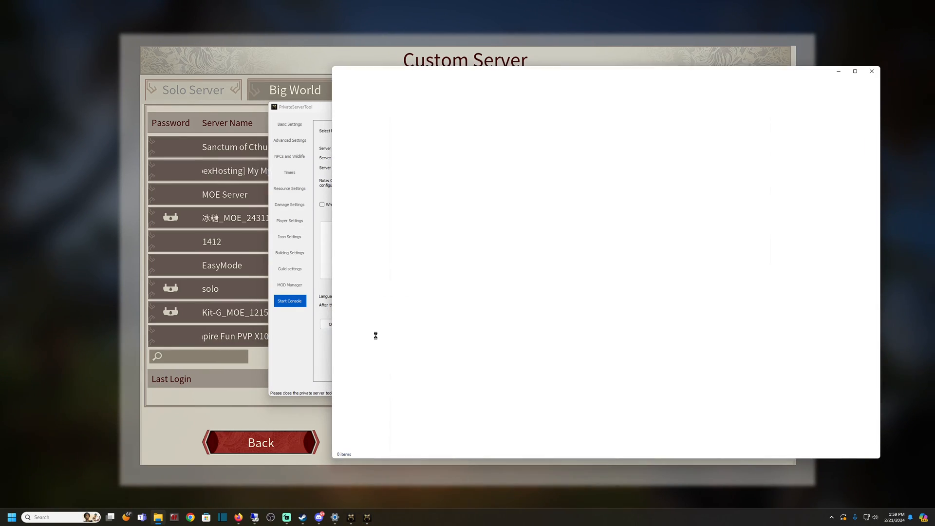
Step: Run StartPrivateServer.bat from the PrivateServerTool folder
click(424, 247)
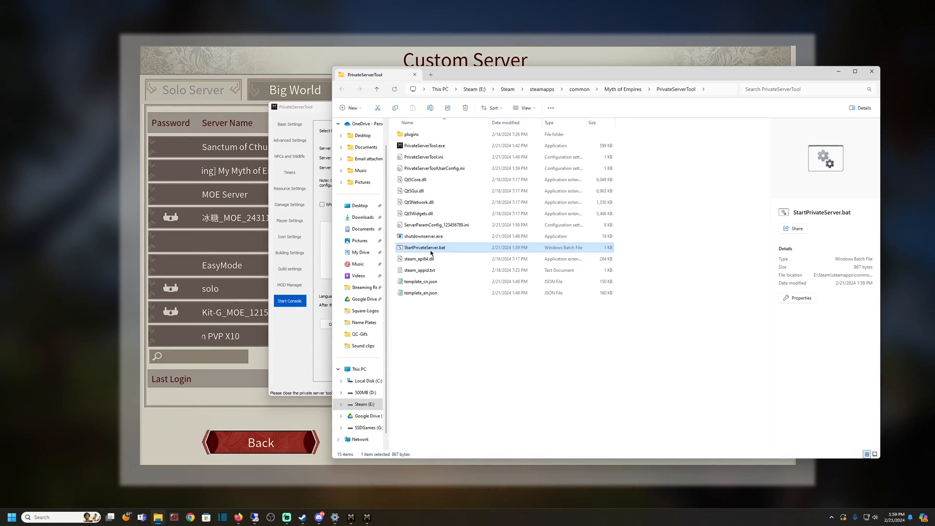
mouse_move(420, 252)
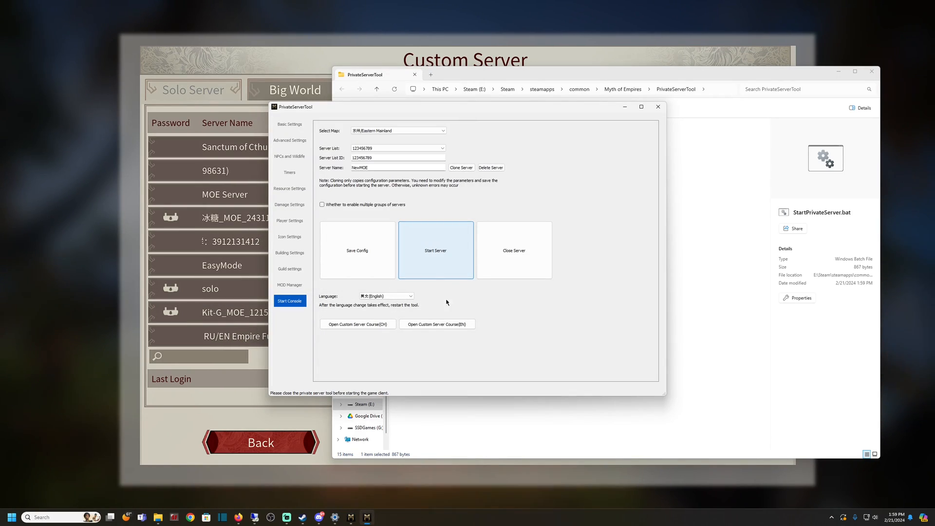
Step: Allow the MOE dedicated server through Windows Firewall on public and private networks
click(435, 250)
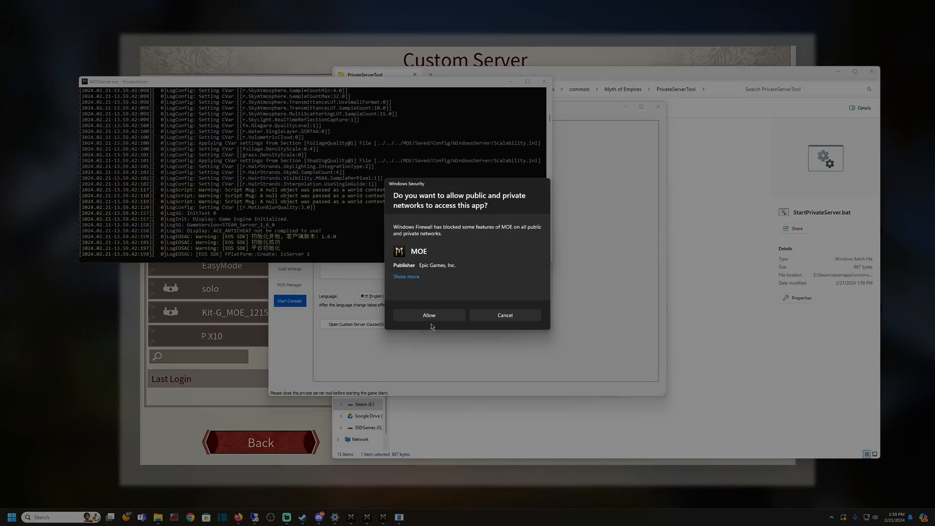
click(428, 315)
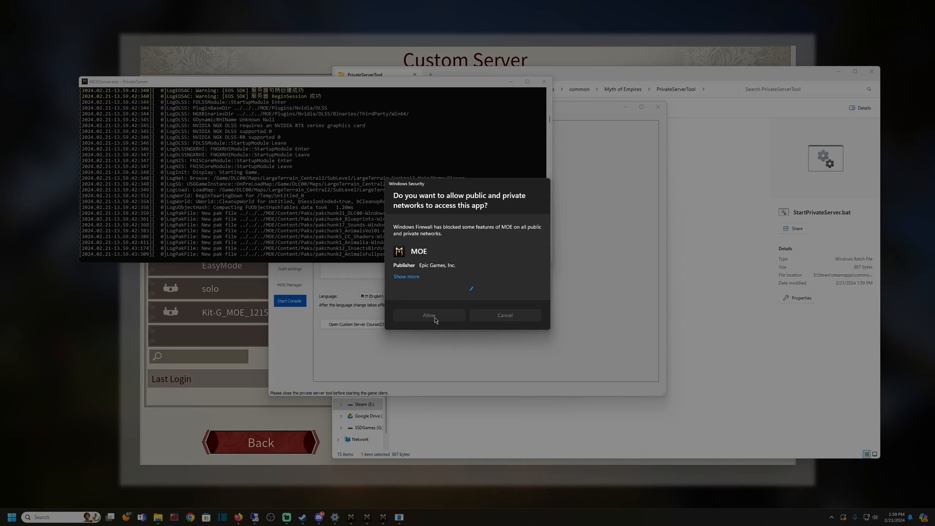
click(428, 315)
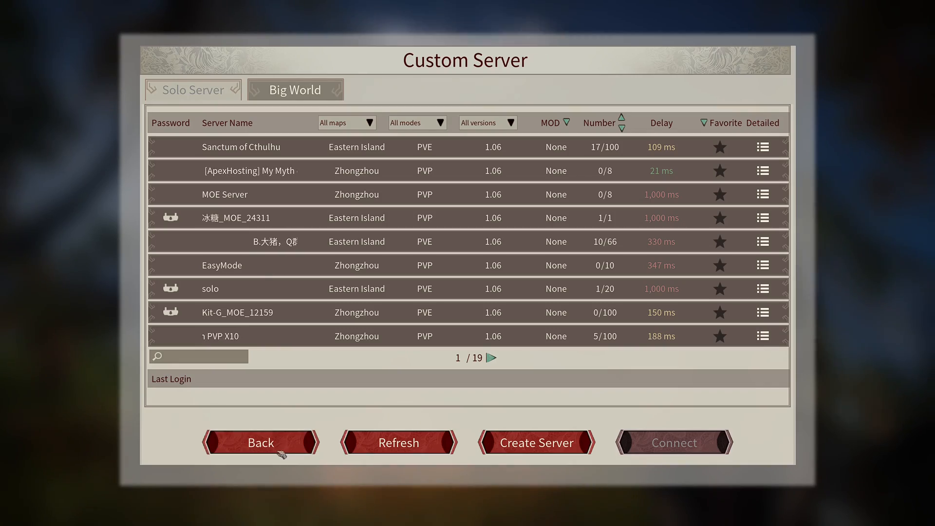
Step: Back at the main menu, reopen Custom Server, search MMG and select the MMG server
click(261, 442)
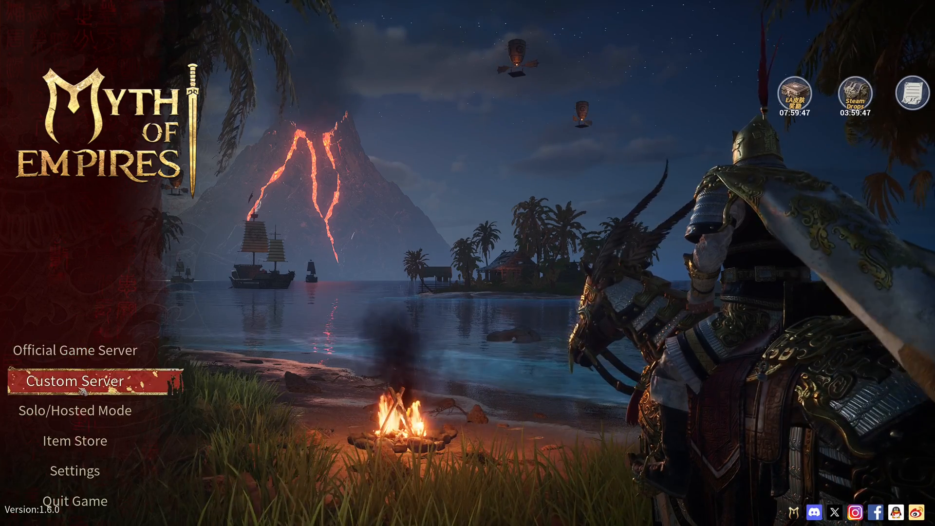
click(75, 380)
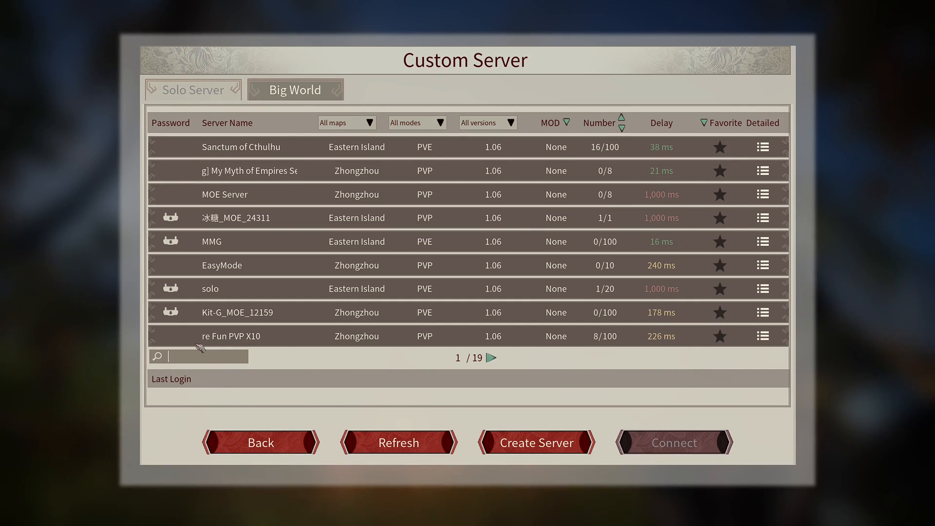
text(MMG)
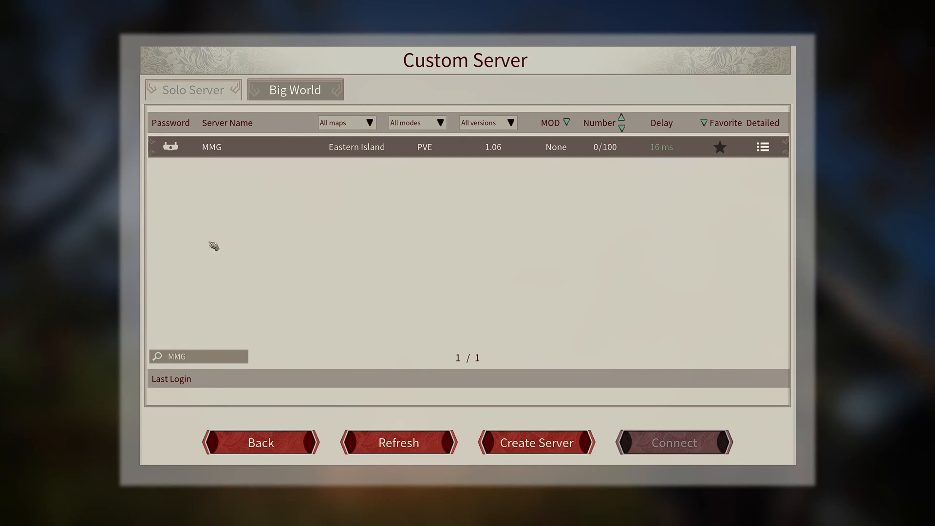
click(224, 151)
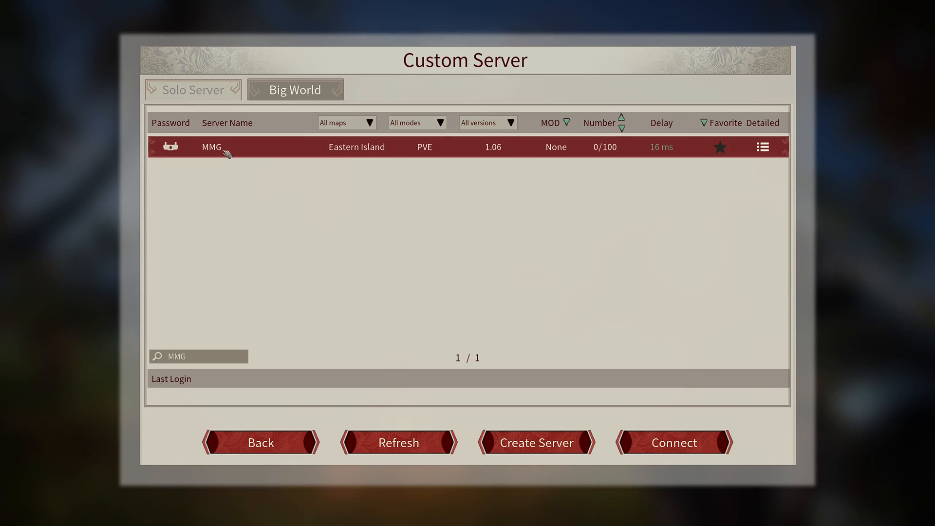
mouse_move(271, 149)
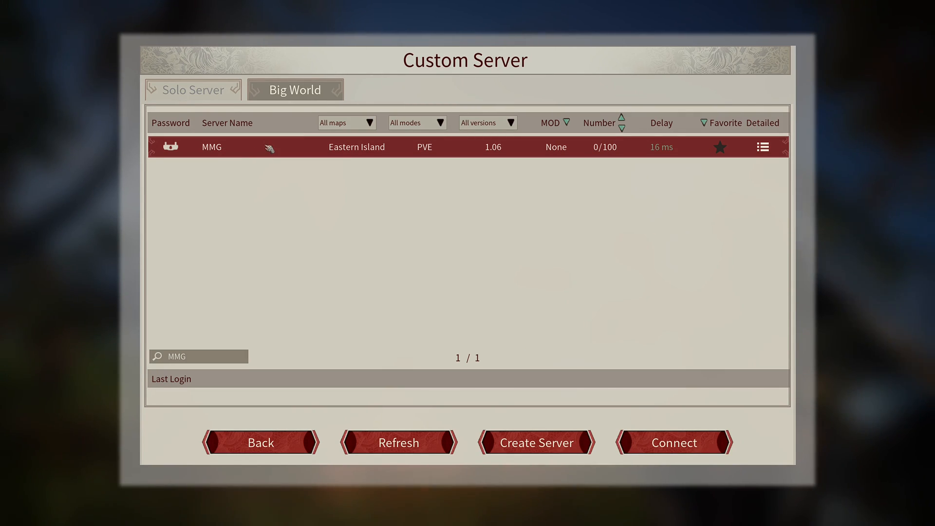